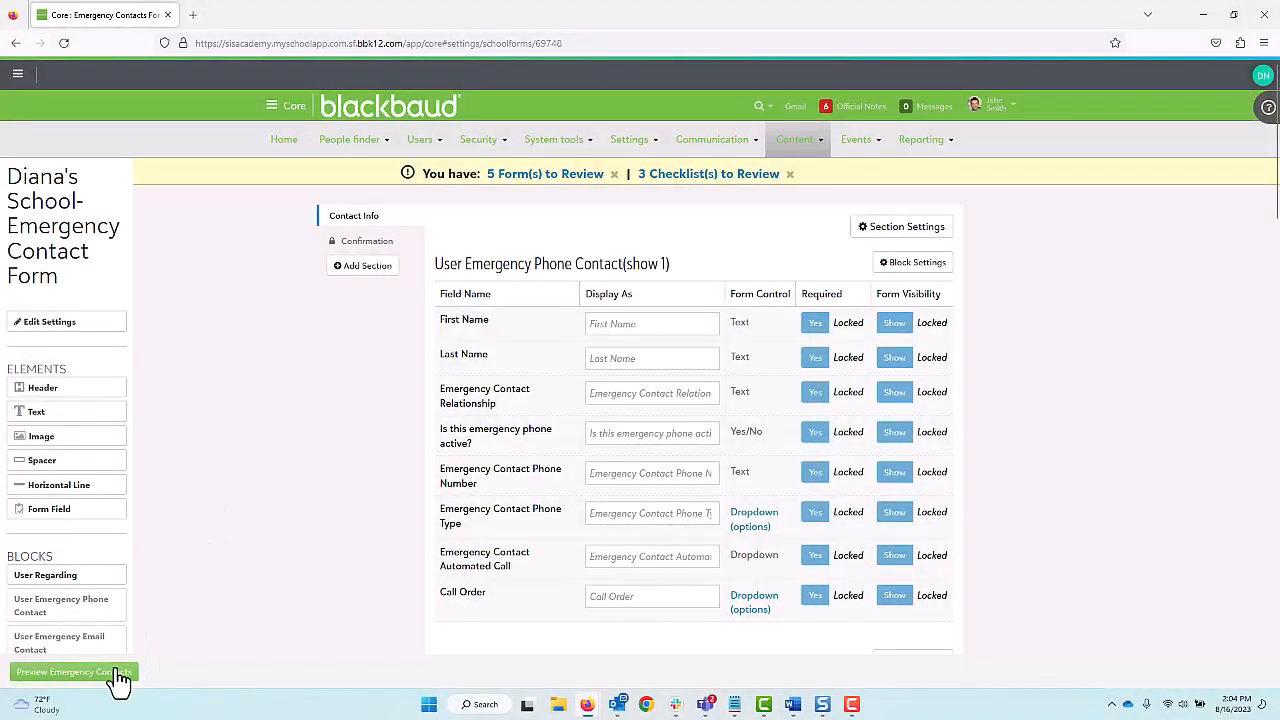
Step: Return to the Core home page and reveal the Content menu listing School forms
left_click(72, 672)
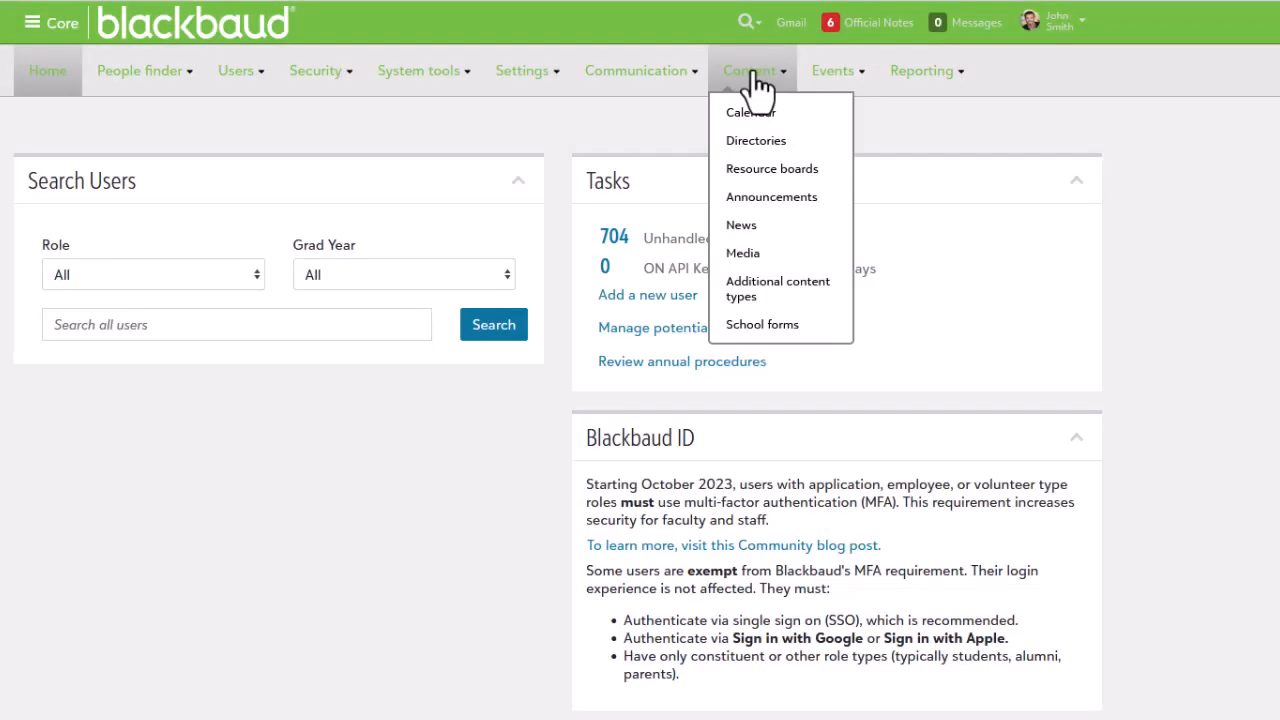
mouse_move(762, 324)
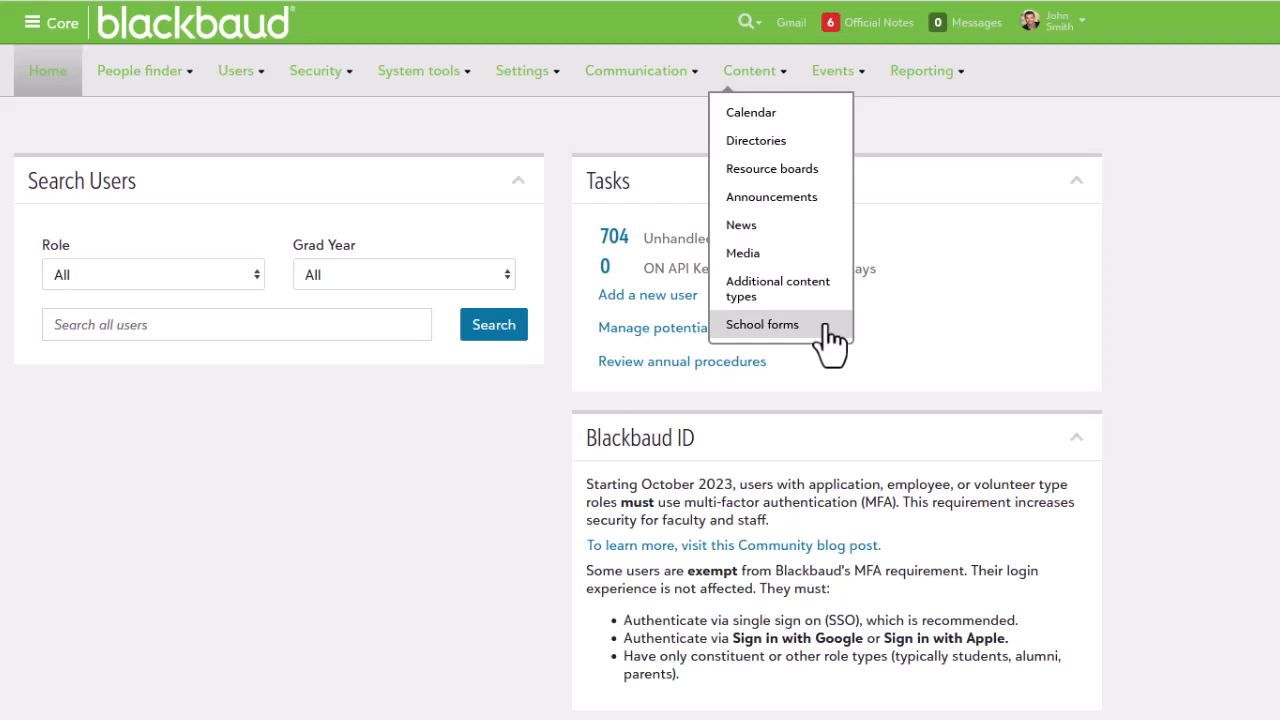
Step: Locate School forms under Core, Website Management and Enrollment Management, then begin adding a new form
left_click(762, 324)
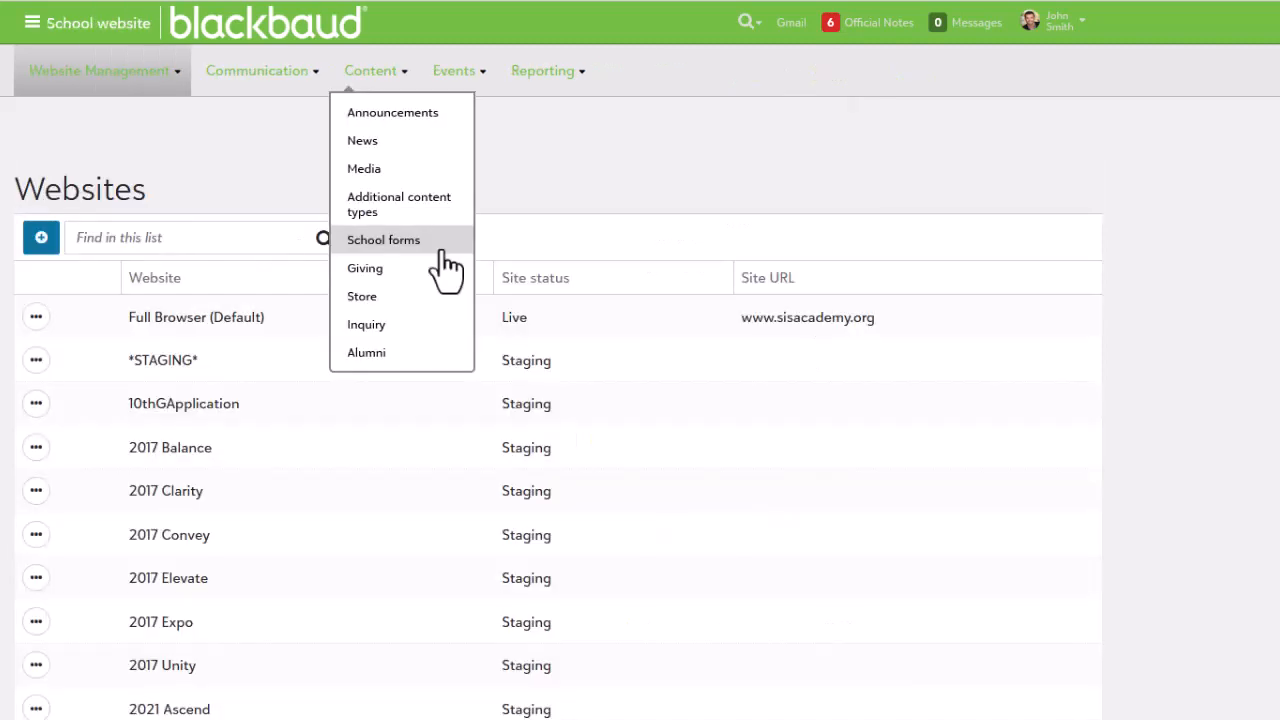
left_click(384, 240)
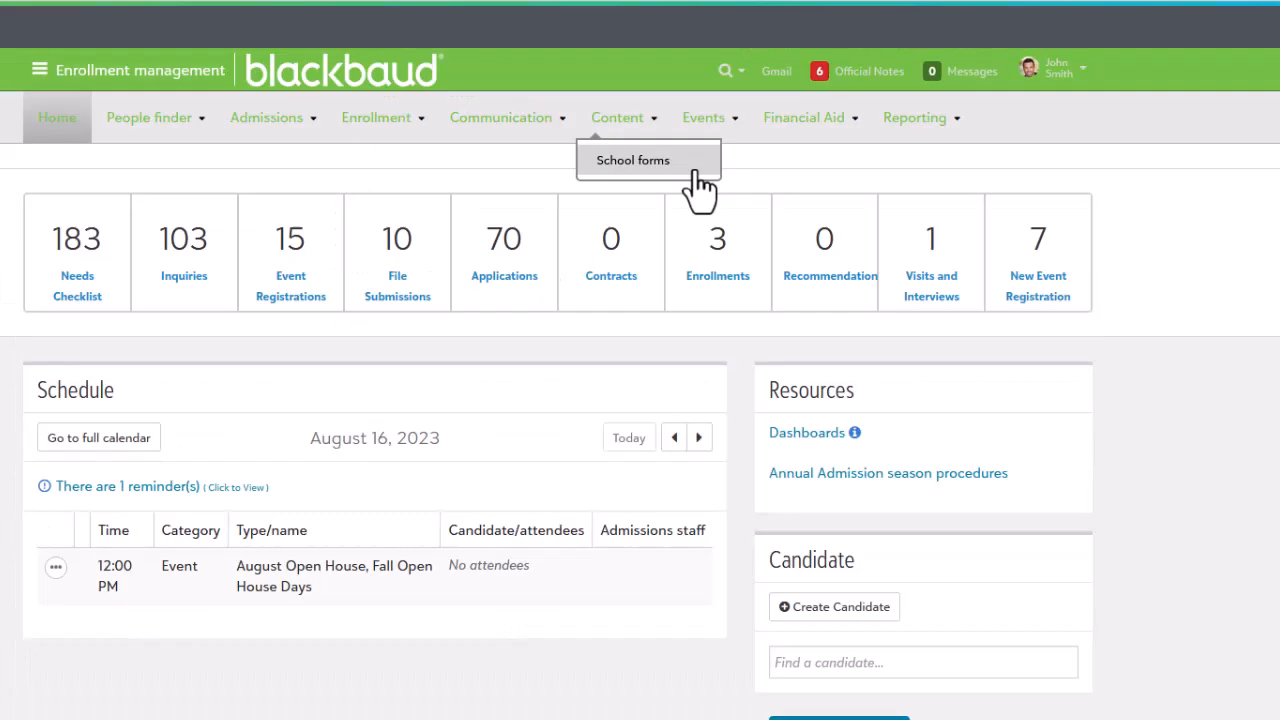
left_click(632, 160)
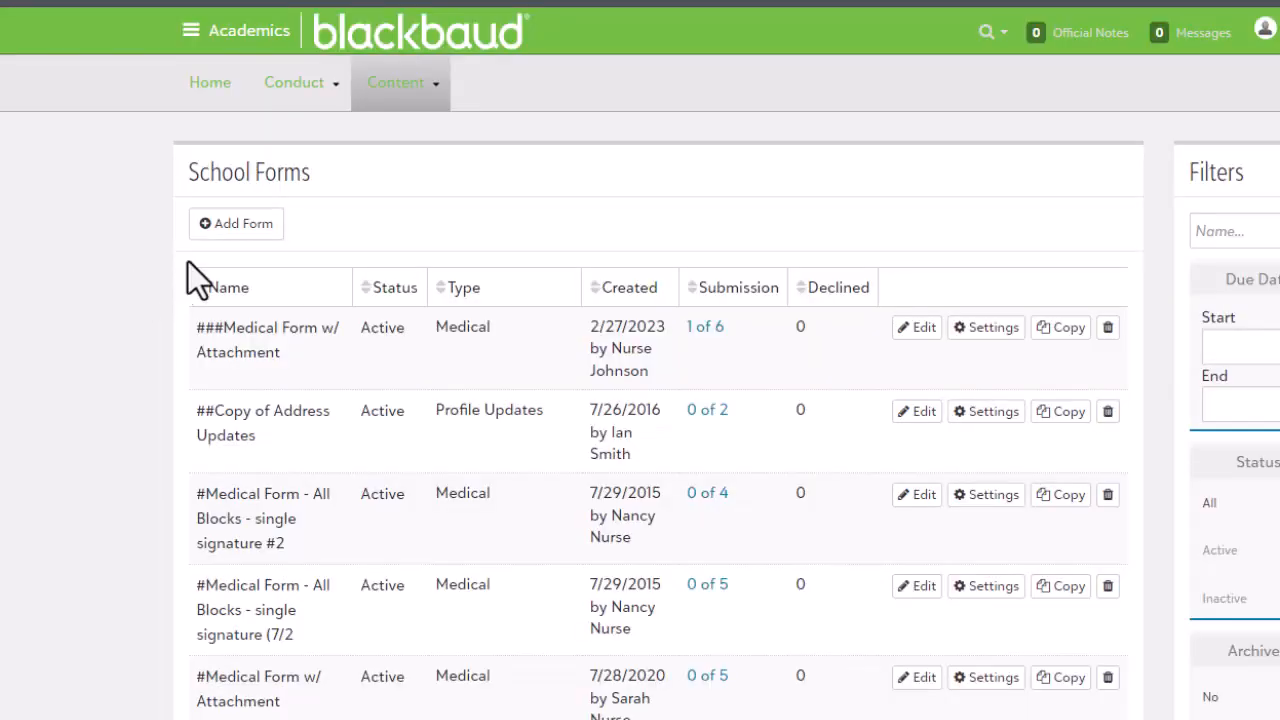
left_click(236, 224)
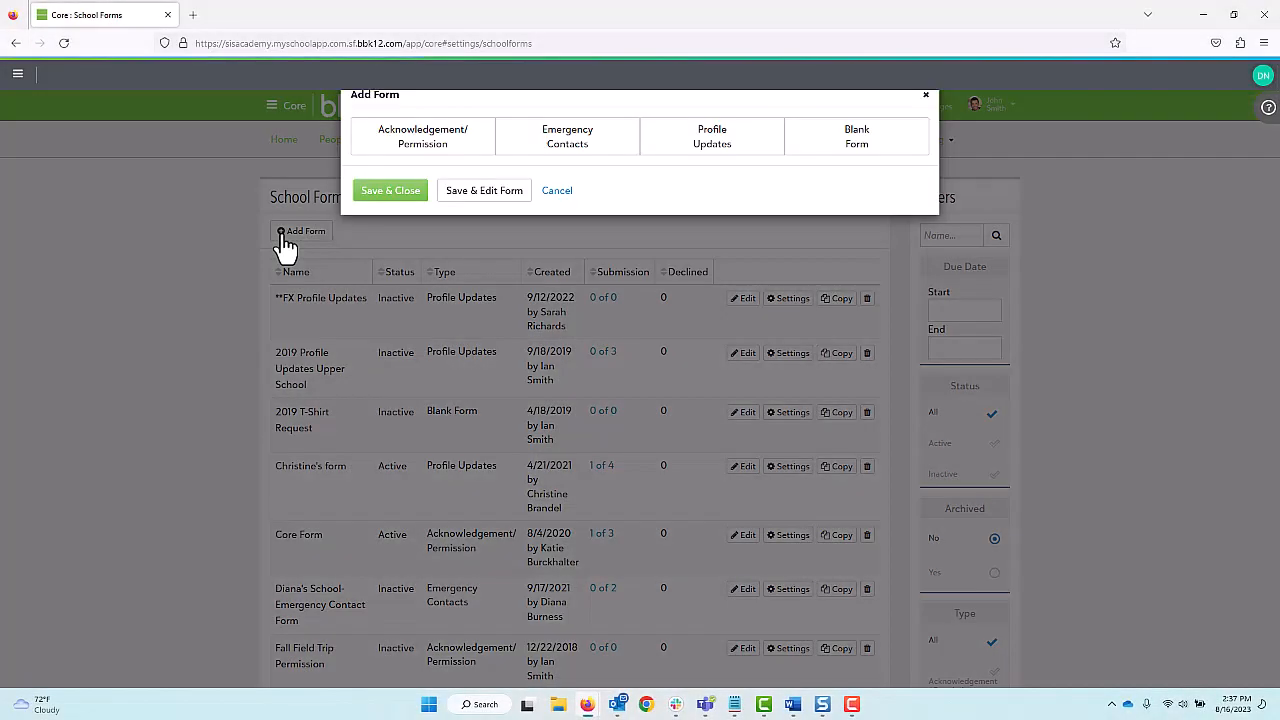
Step: Choose a form type and review the Recipients, Remind Notification and Confirmation Notification settings
left_click(422, 136)
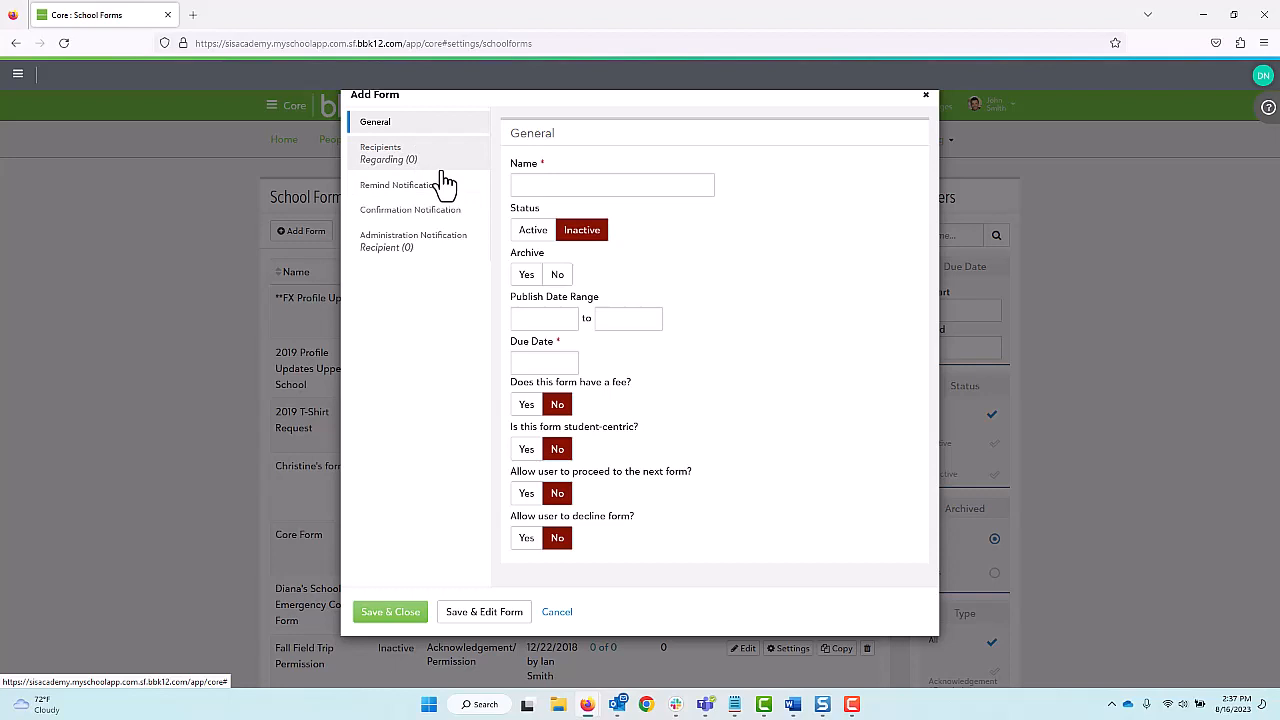
left_click(380, 152)
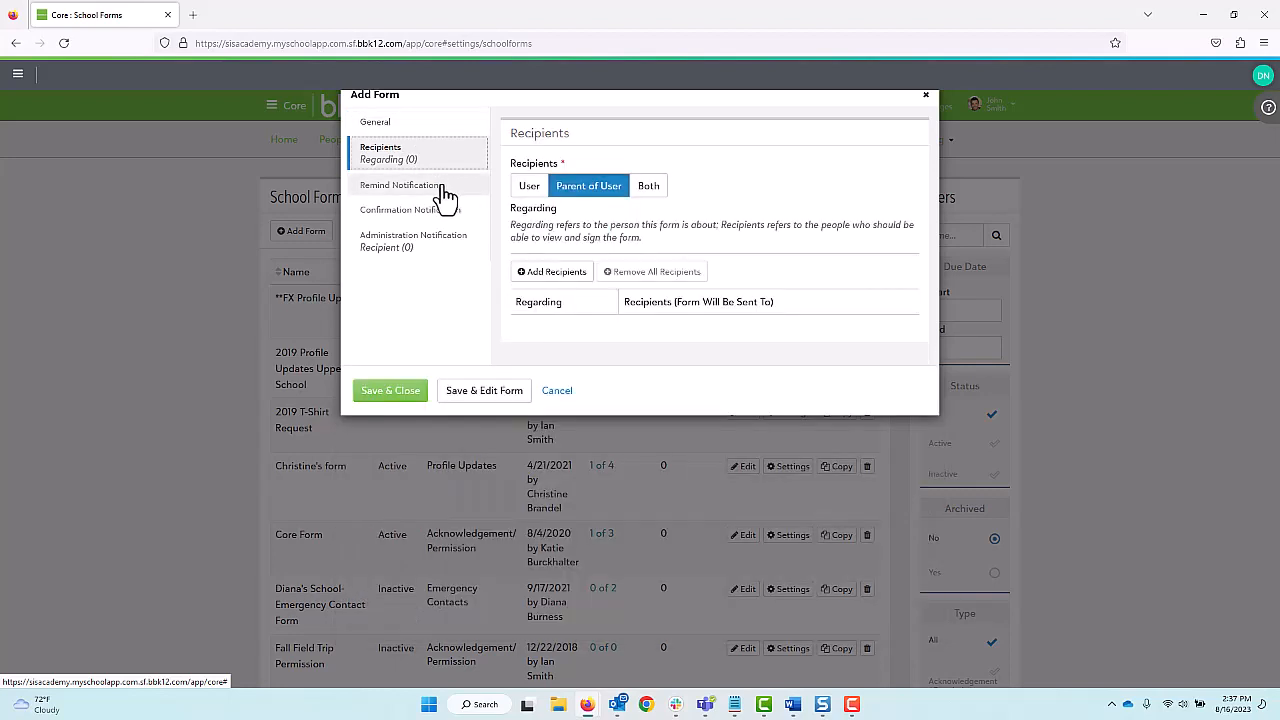
left_click(400, 184)
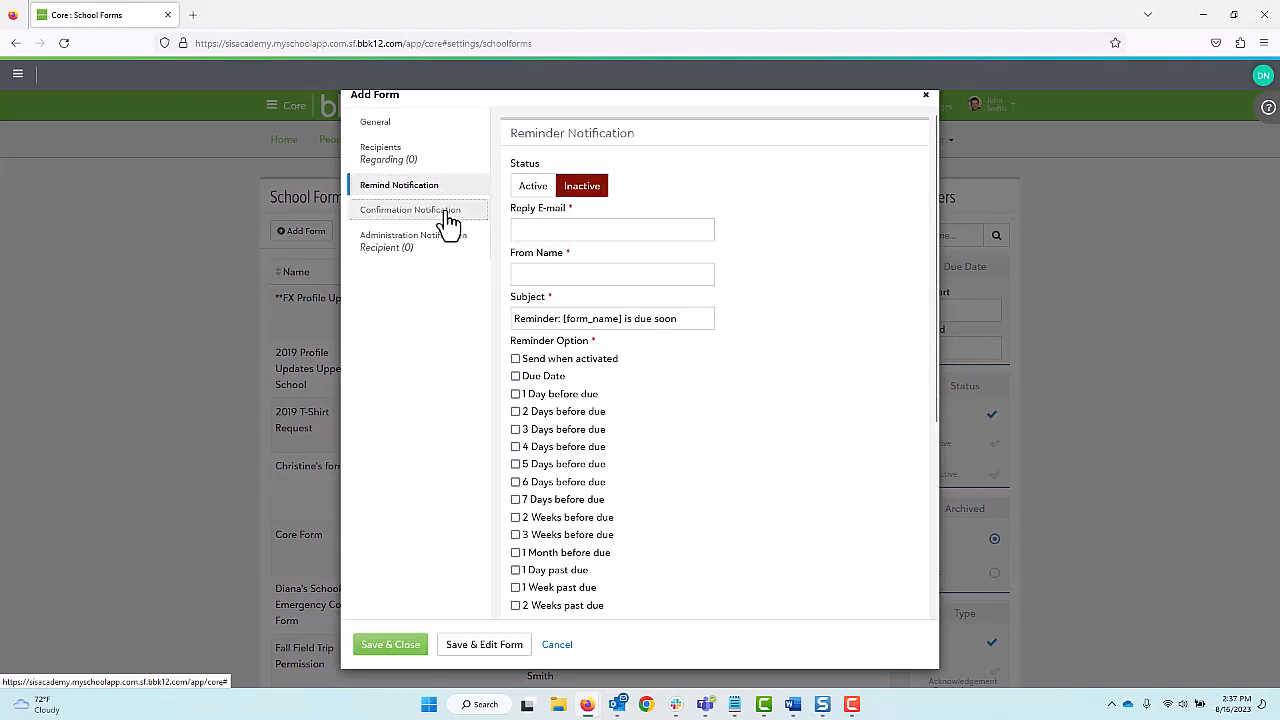
left_click(412, 240)
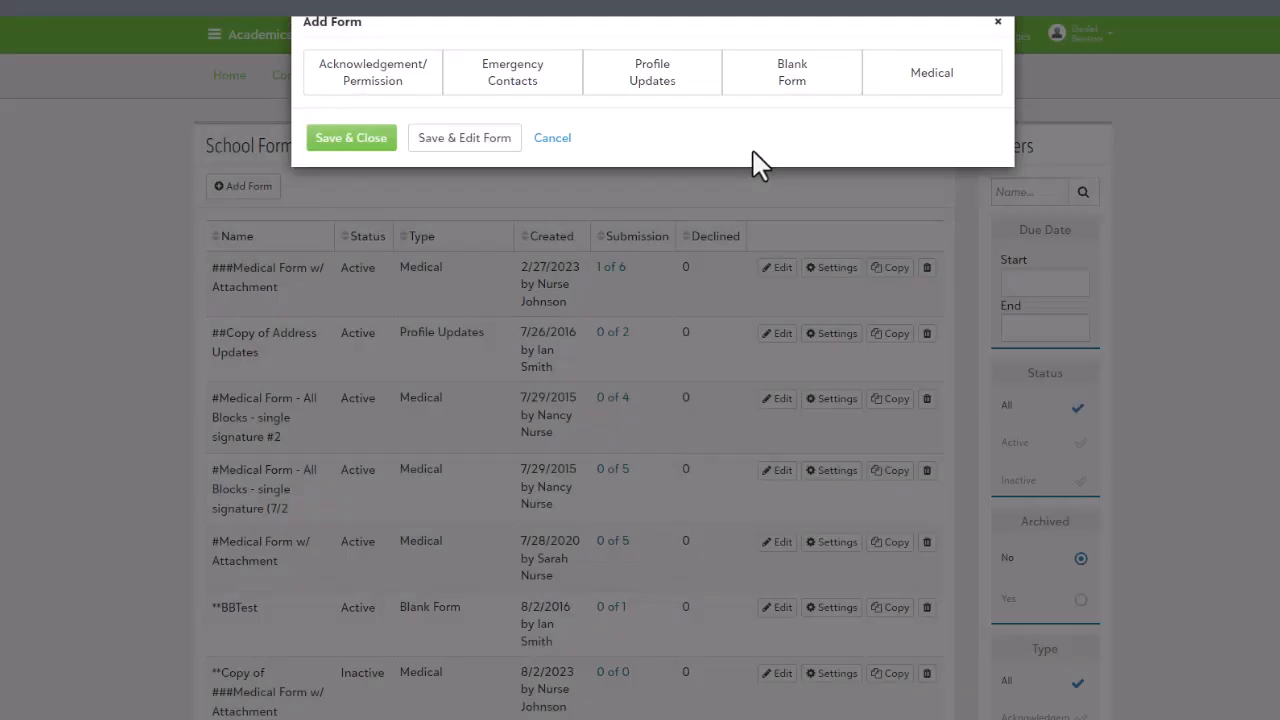
Step: Leave the Add Form dialog and bring up the existing medical form with attachment in the editor
left_click(930, 72)
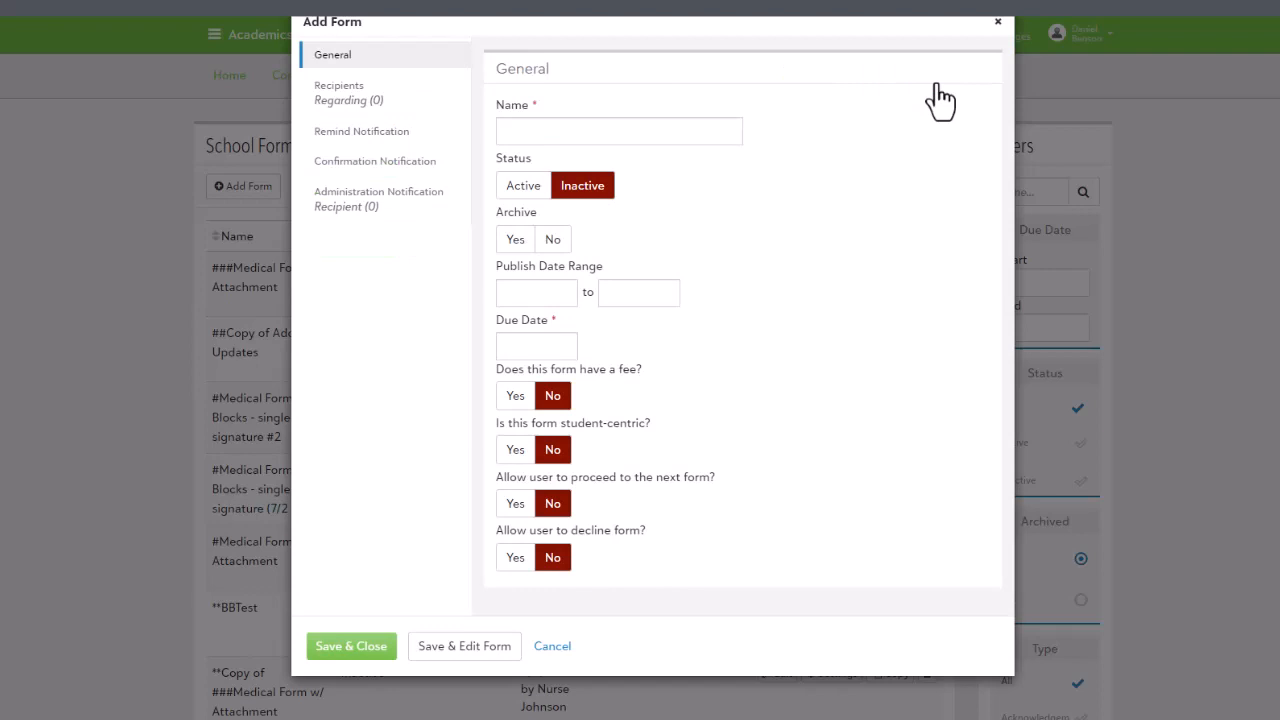
left_click(464, 644)
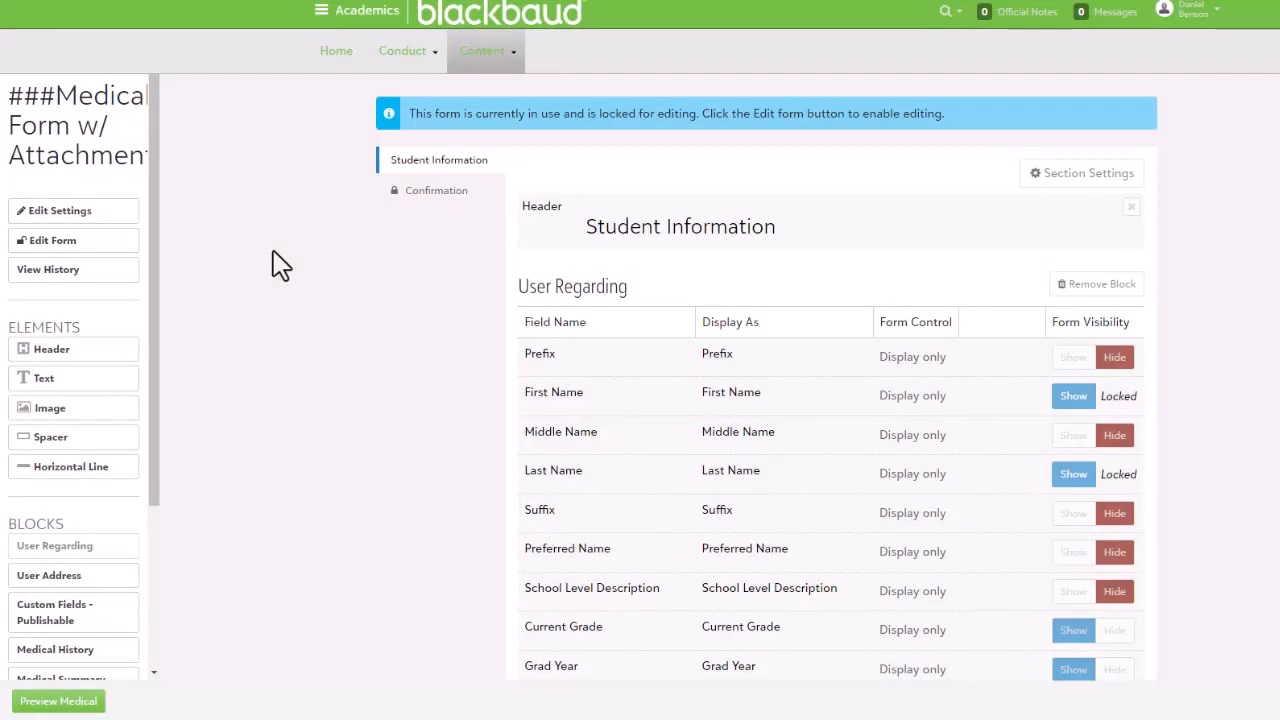
Step: Scroll through the medical form's student information, allergy and medication blocks down to File Upload
scroll("down", 3)
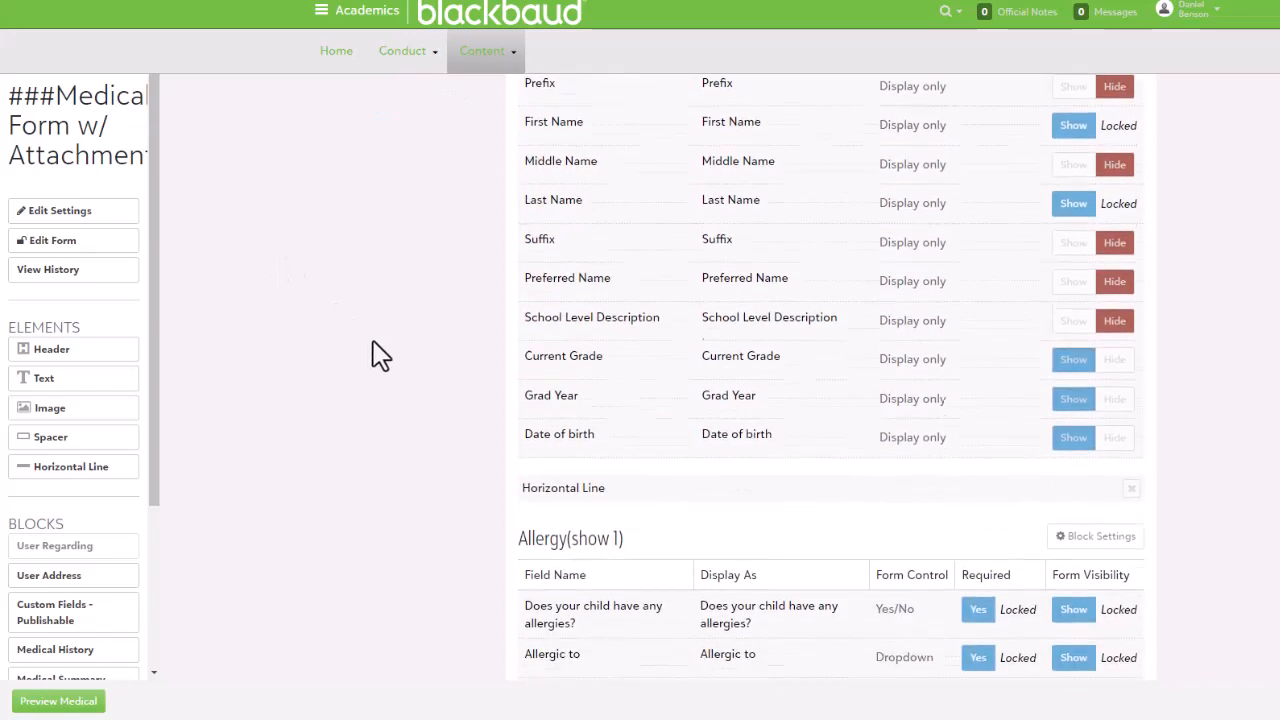
scroll("down", 3)
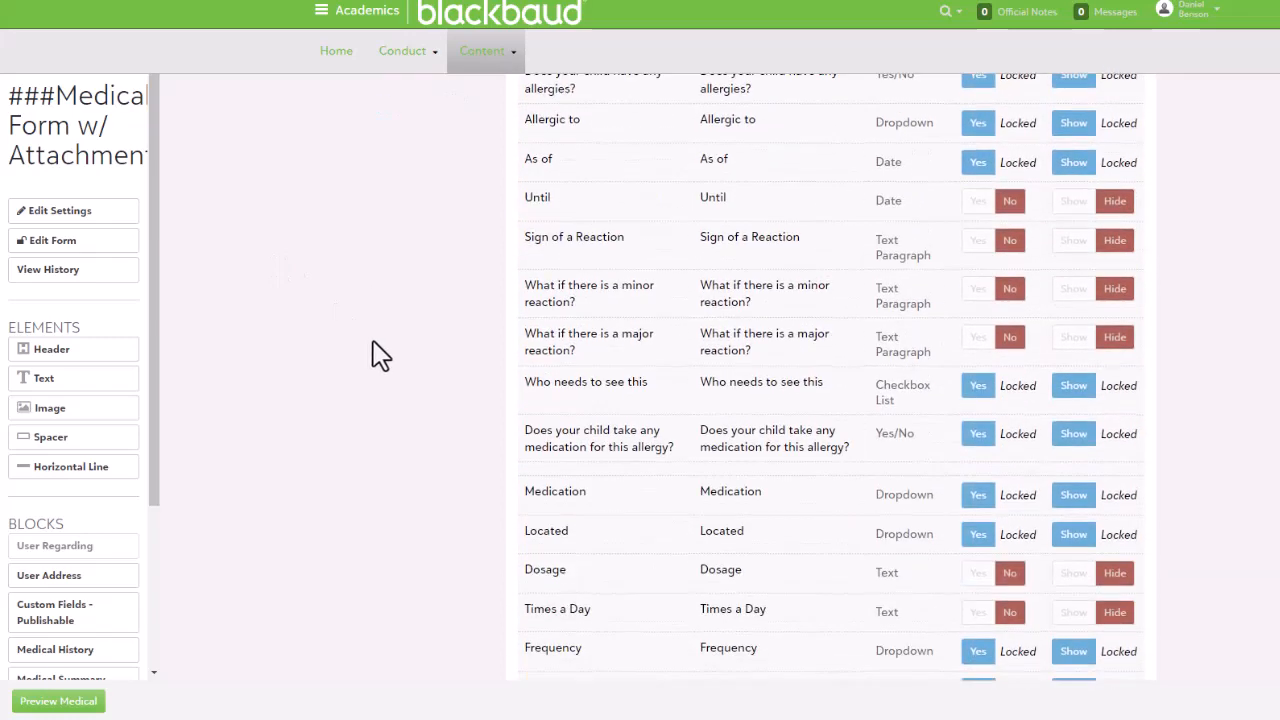
scroll("down", 3)
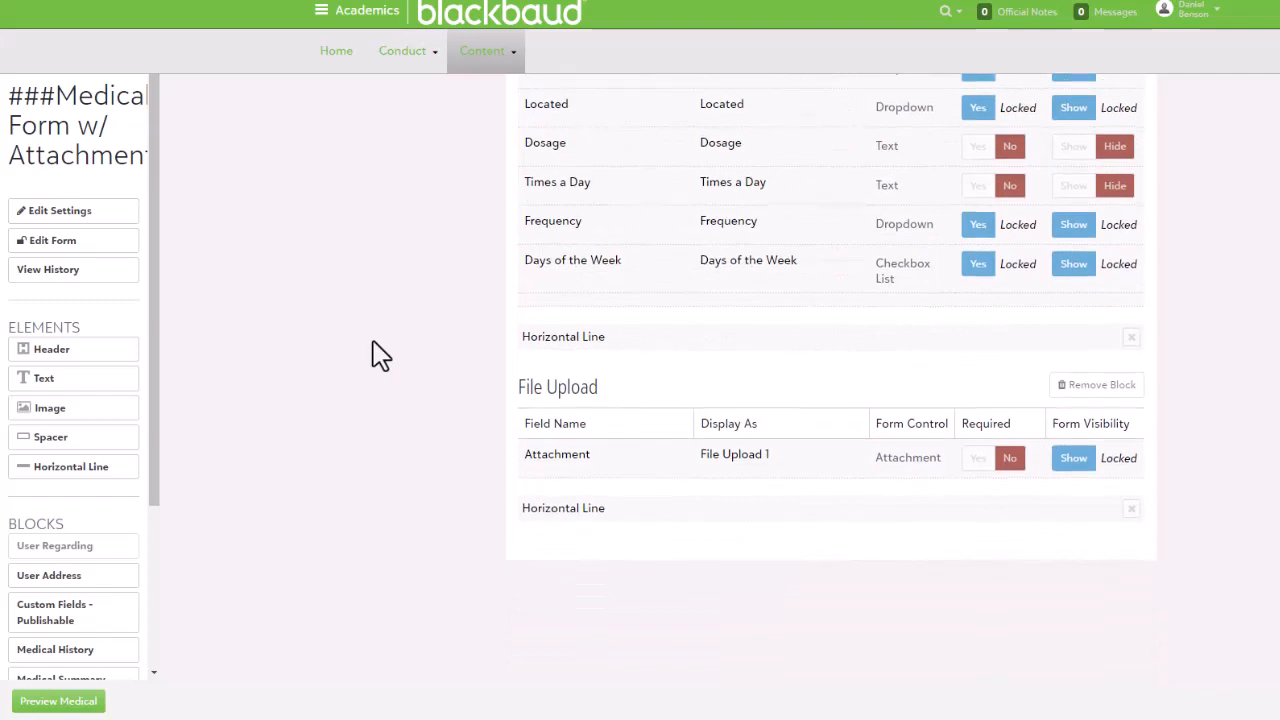
mouse_move(192, 604)
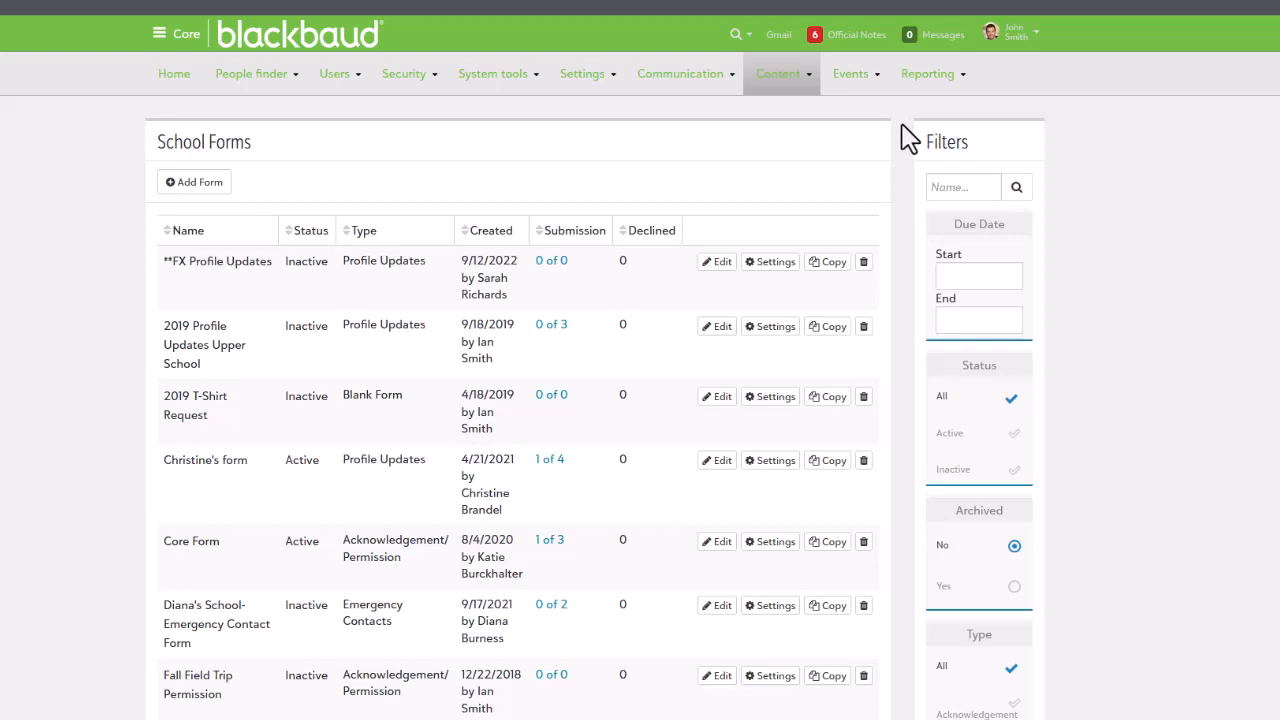
left_click(780, 72)
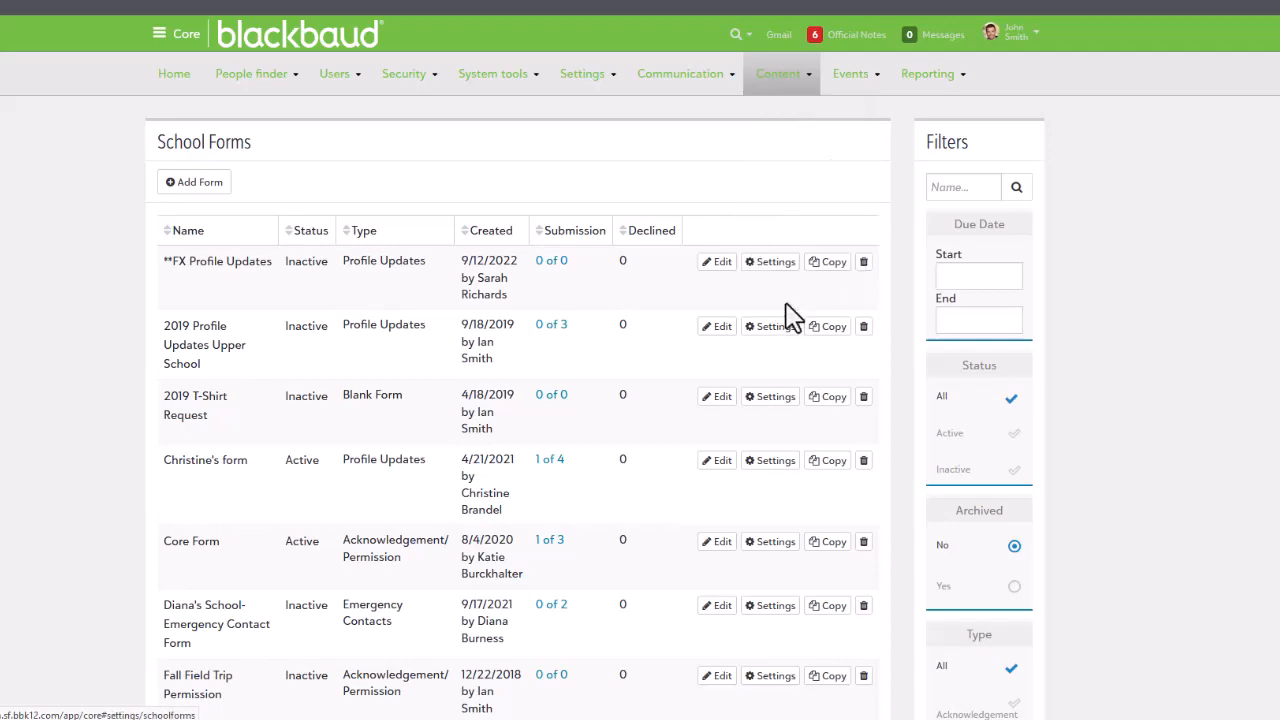
mouse_move(194, 182)
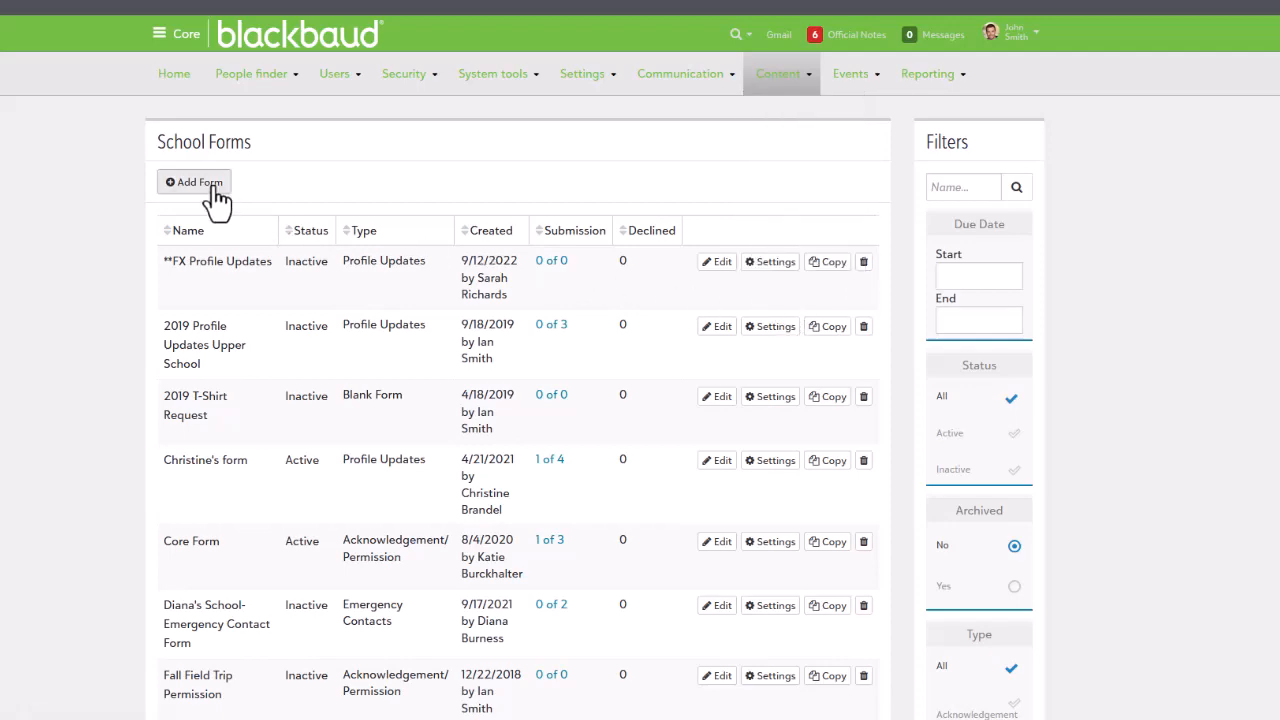
Step: Create Test Form due 08/18/2023 and save it to start editing
left_click(192, 182)
type("Test Form")
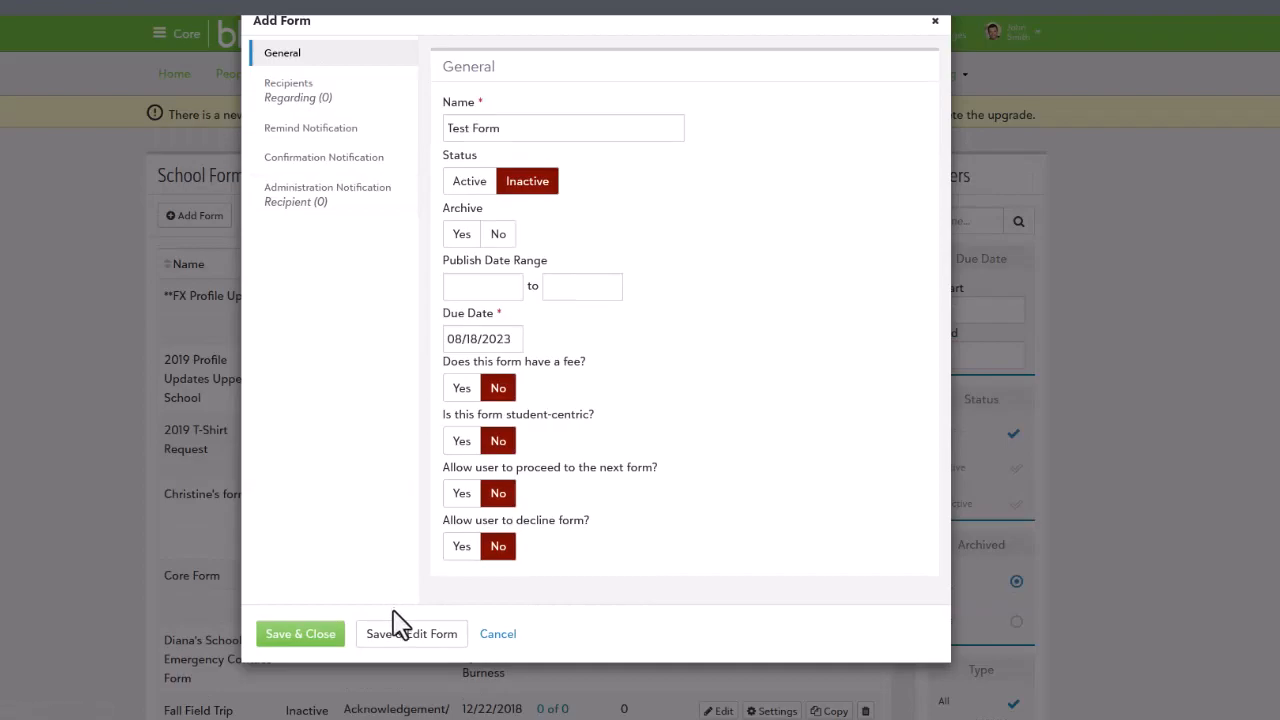
left_click(410, 632)
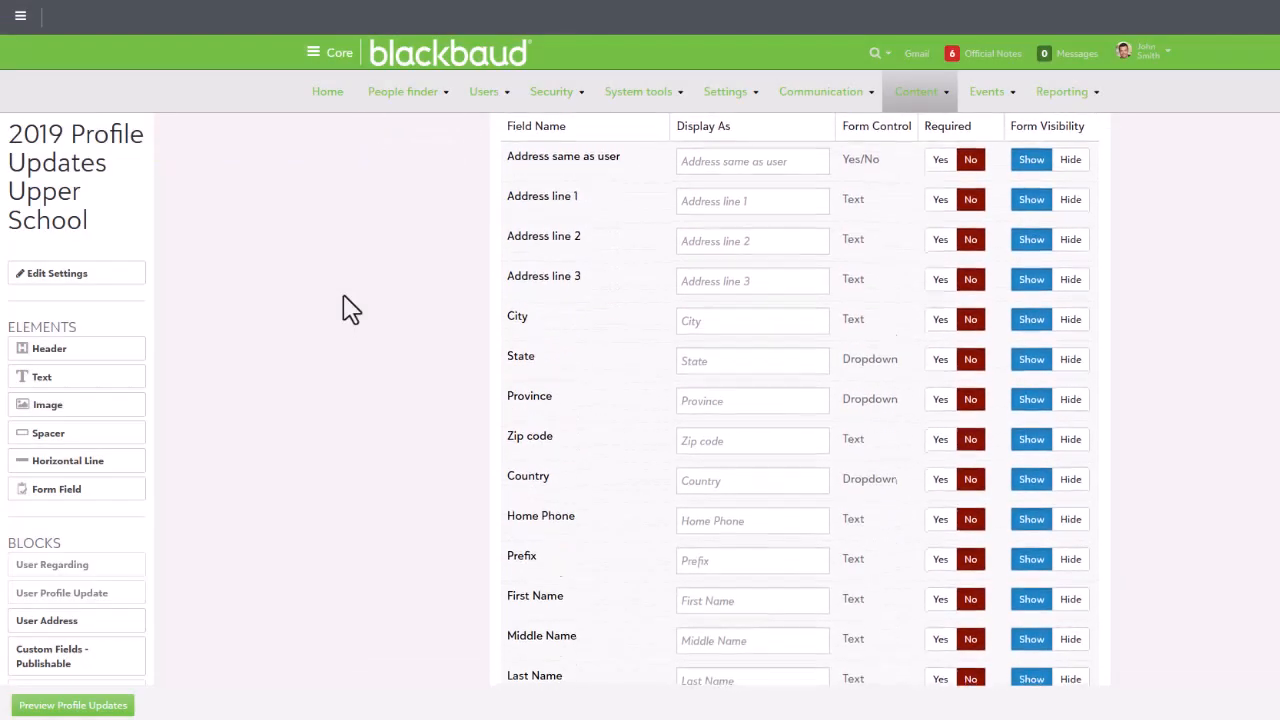
Step: Look over the remaining fields of 2019 Profile Updates Upper School and launch its preview
scroll("down", 3)
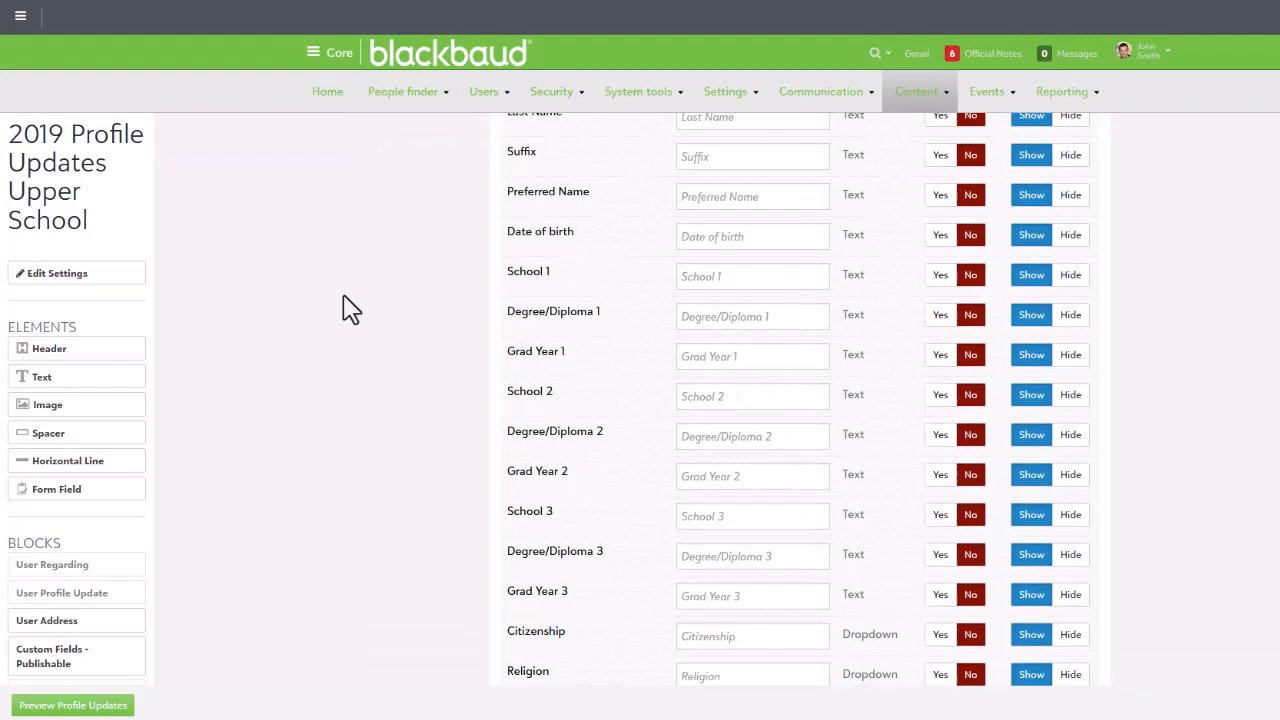
scroll("down", 3)
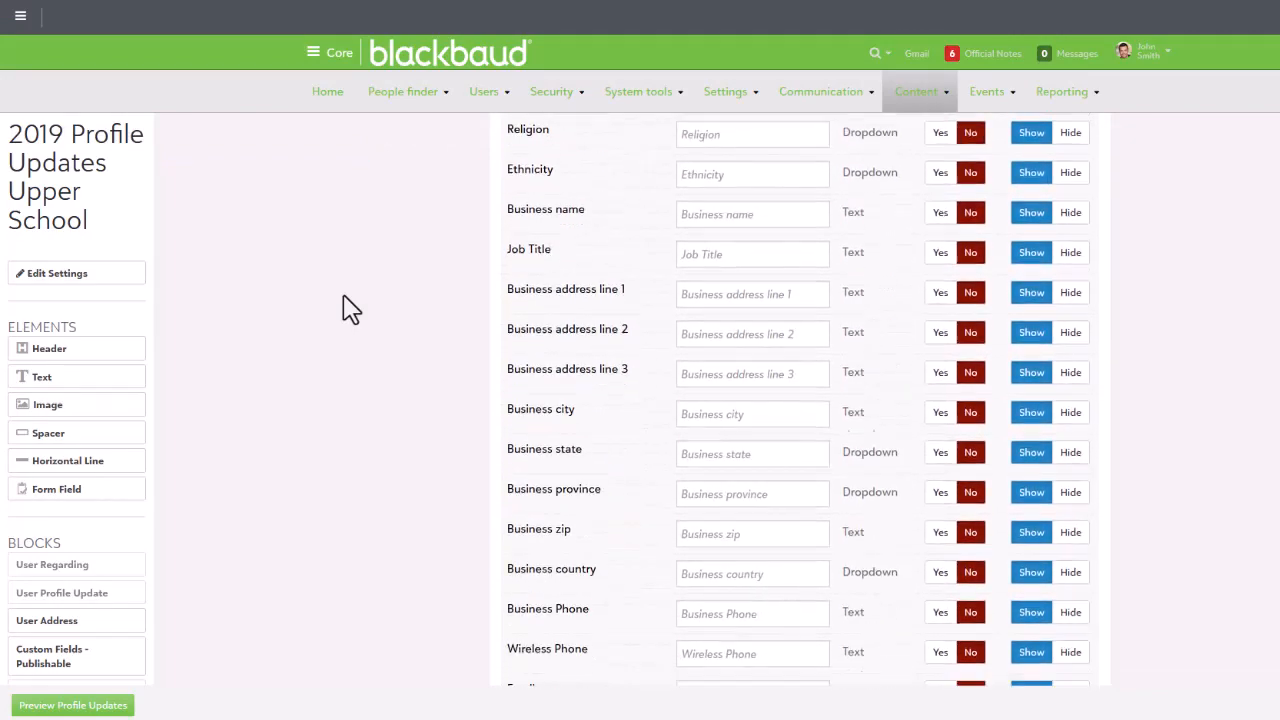
left_click(72, 704)
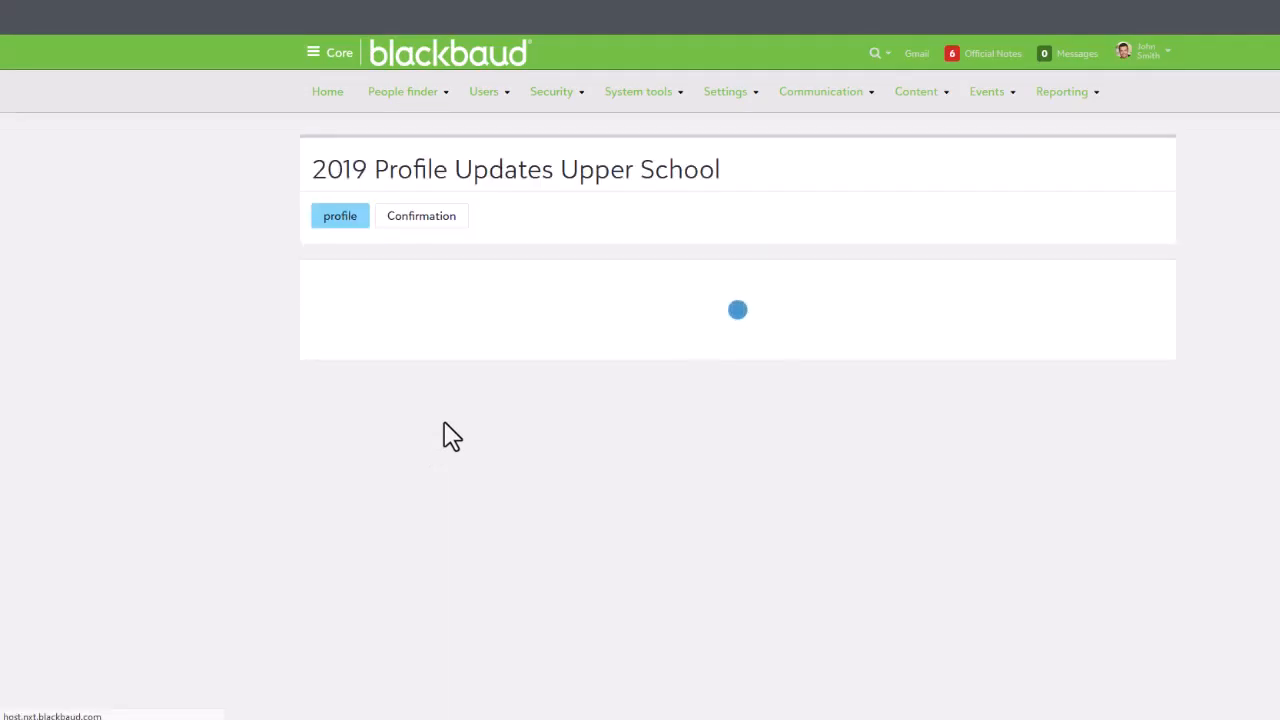